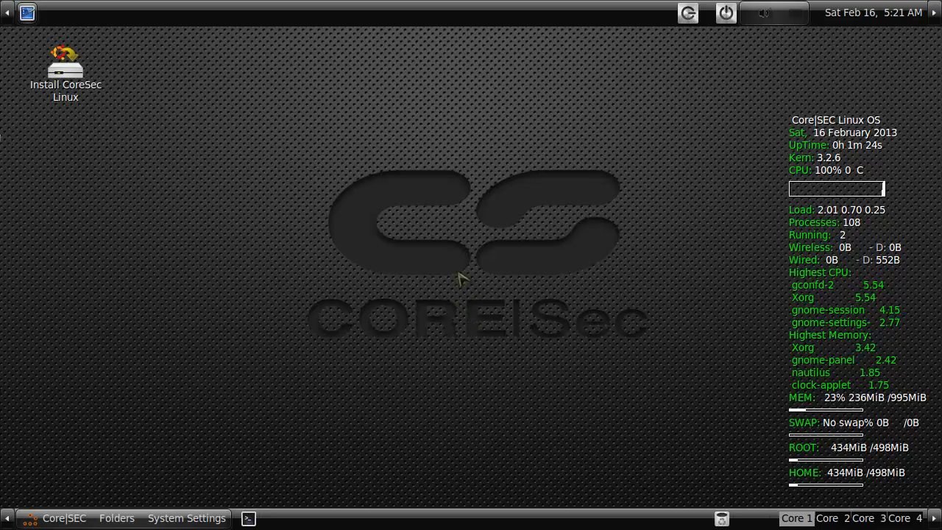
# - Bring up the main applications menu from the CoreSEC menu button
pyautogui.click(63, 518)
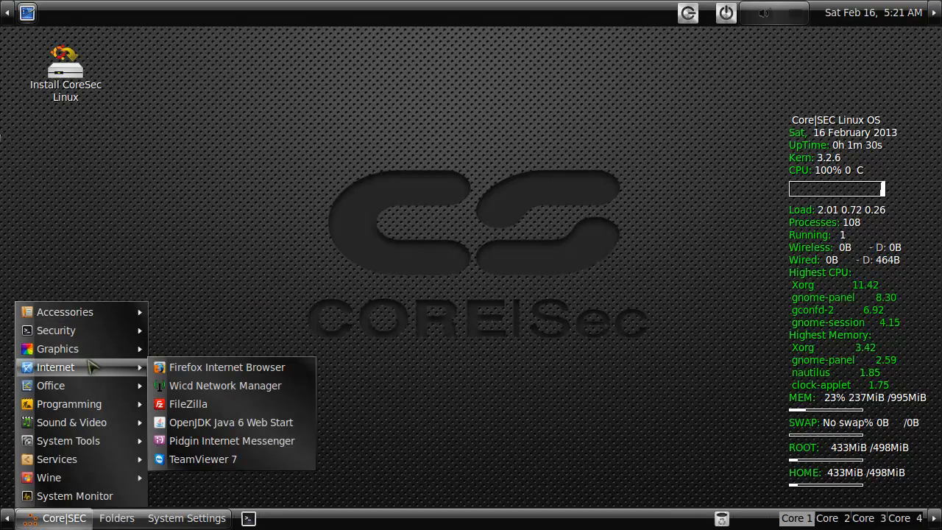
pyautogui.moveTo(64, 312)
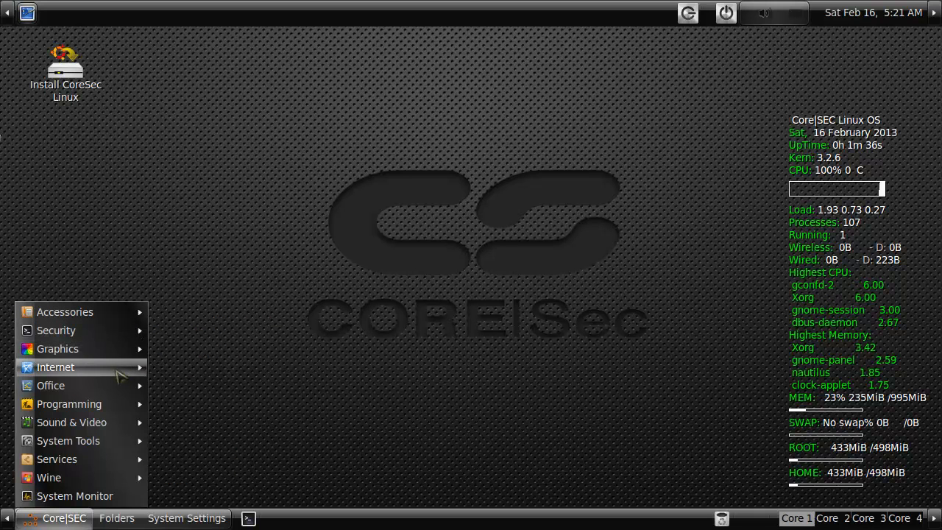
pyautogui.moveTo(70, 420)
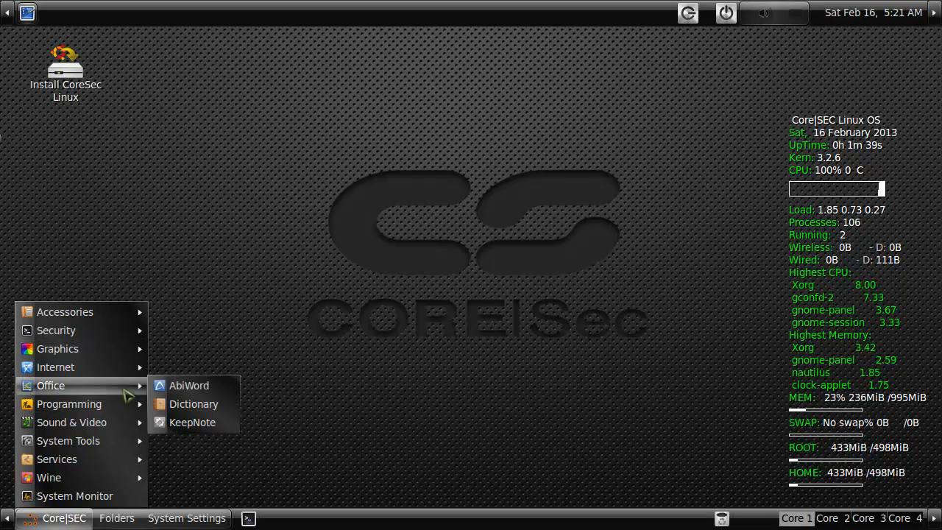
pyautogui.moveTo(73, 494)
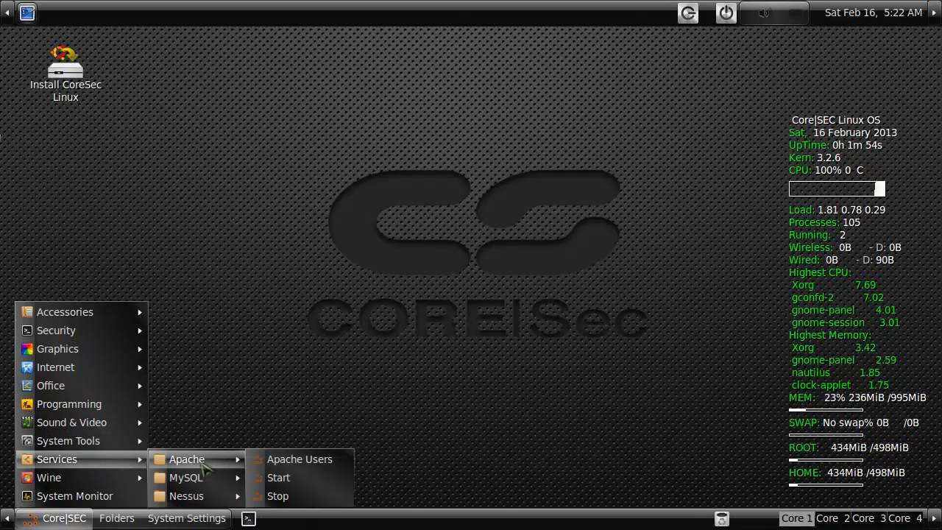
pyautogui.moveTo(49, 476)
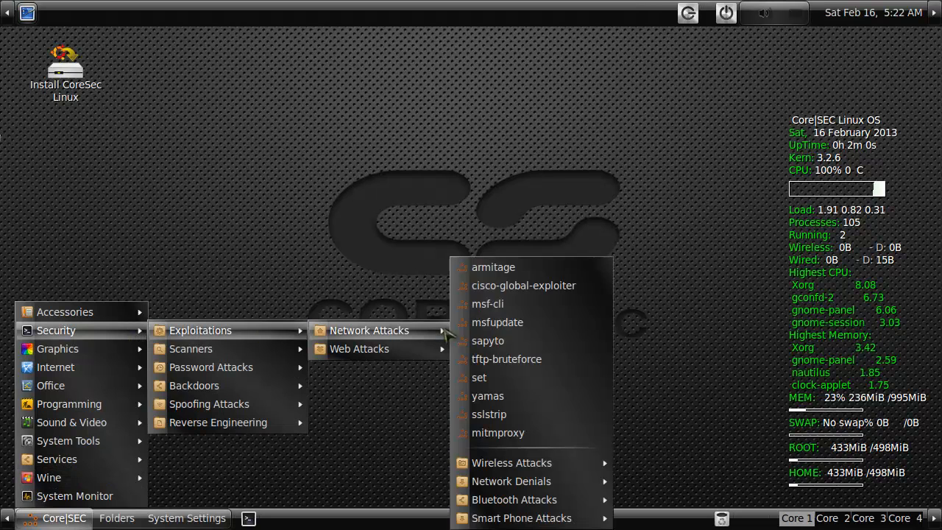
pyautogui.moveTo(497, 322)
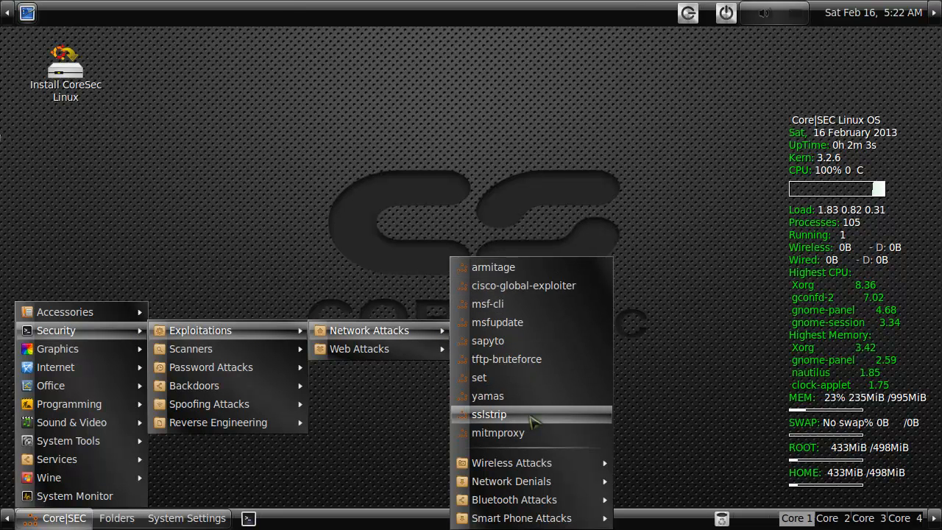
pyautogui.moveTo(512, 462)
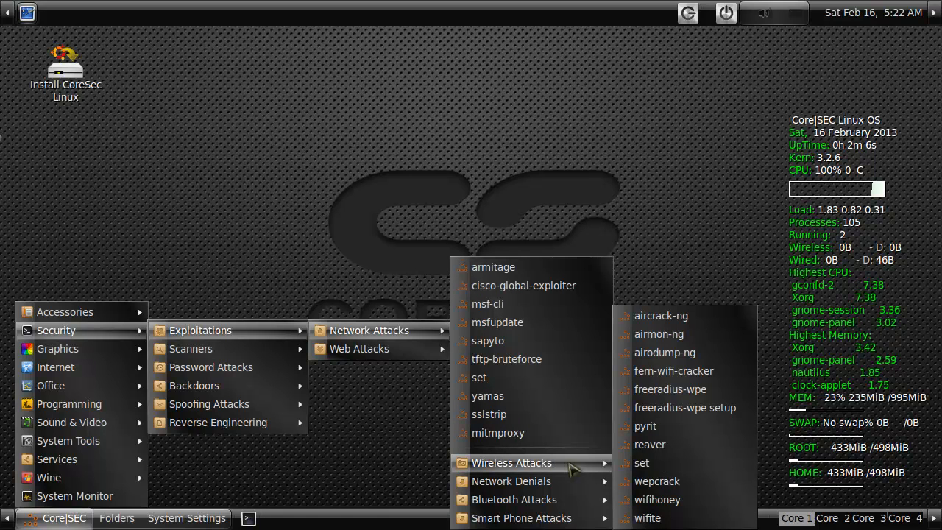
pyautogui.moveTo(511, 479)
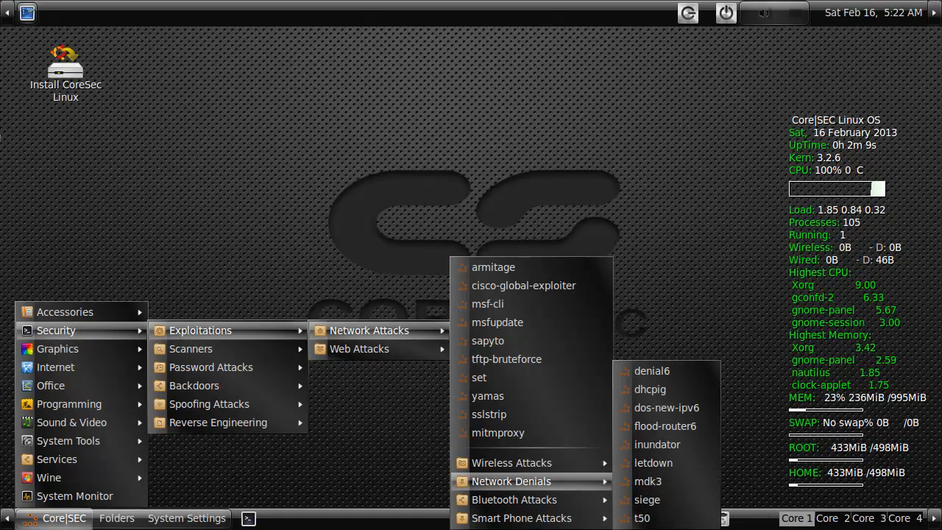
pyautogui.moveTo(665, 427)
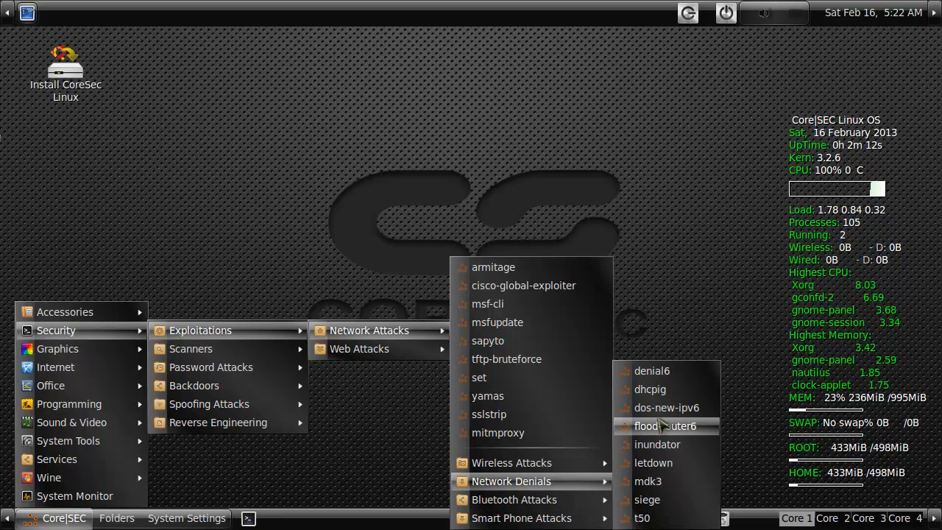
pyautogui.moveTo(656, 444)
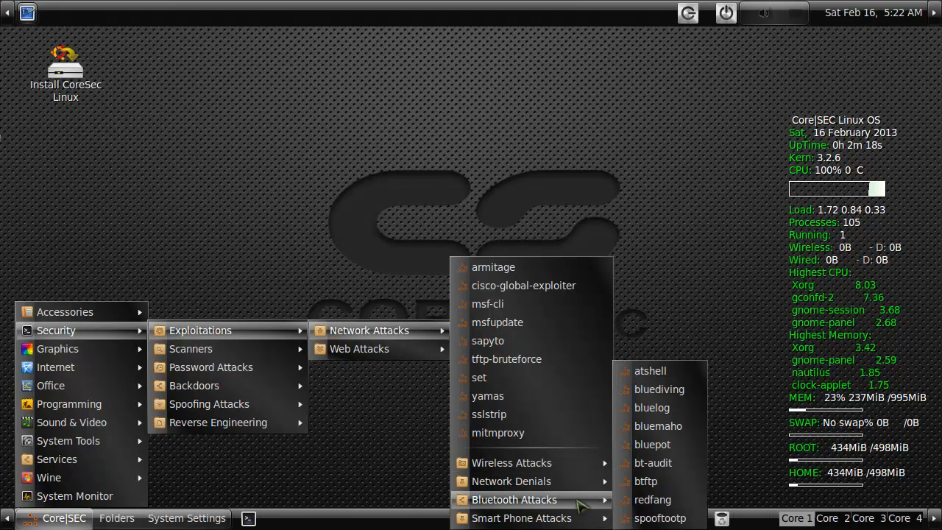
pyautogui.moveTo(521, 517)
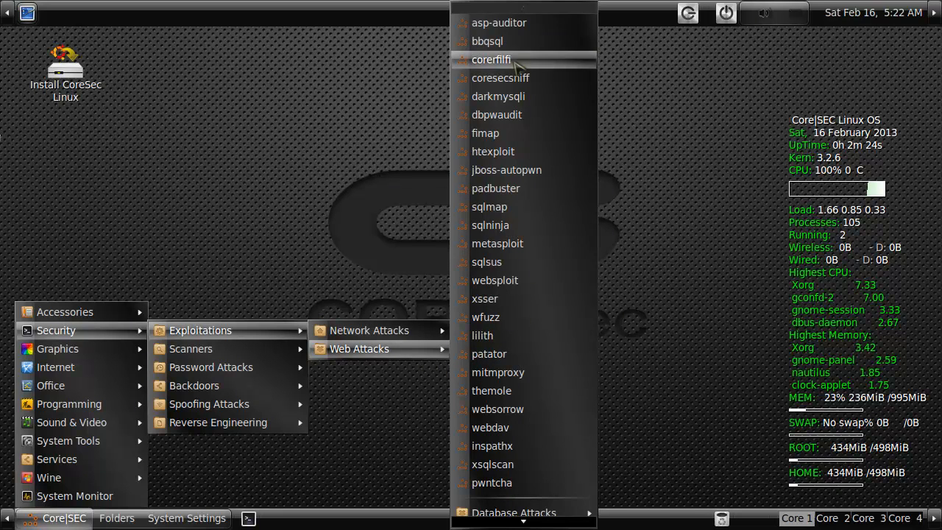
pyautogui.moveTo(547, 88)
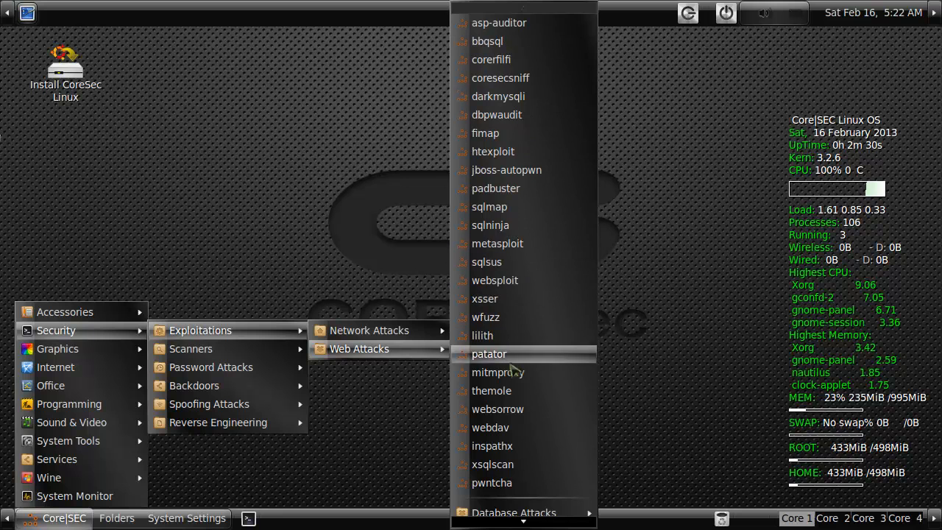
pyautogui.moveTo(514, 312)
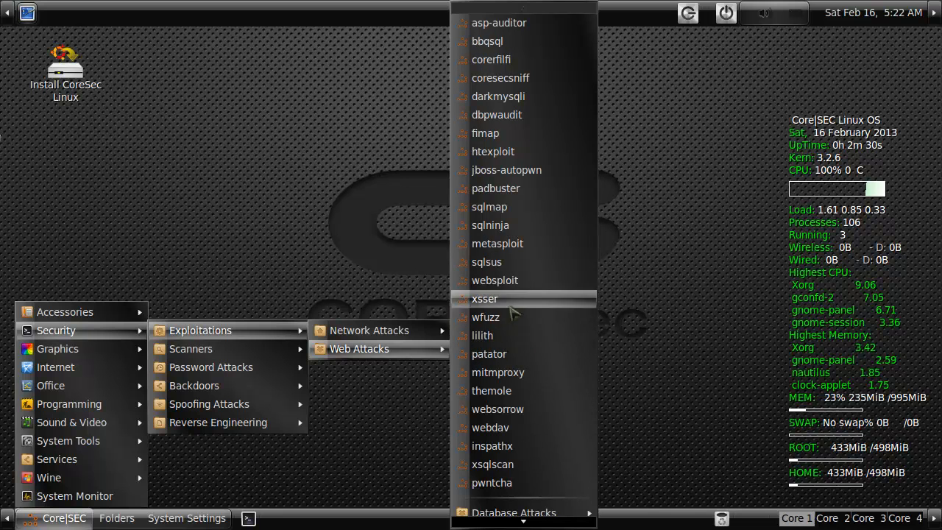
pyautogui.moveTo(492, 426)
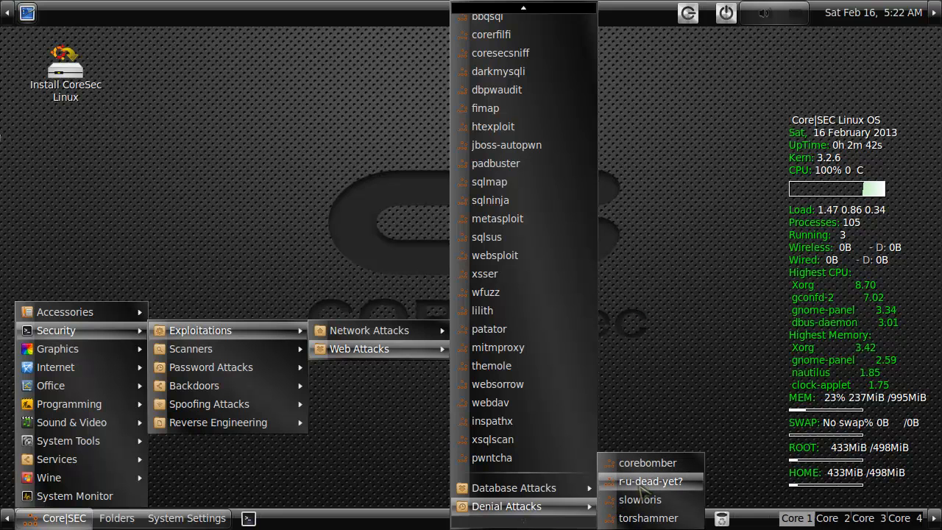
pyautogui.moveTo(647, 462)
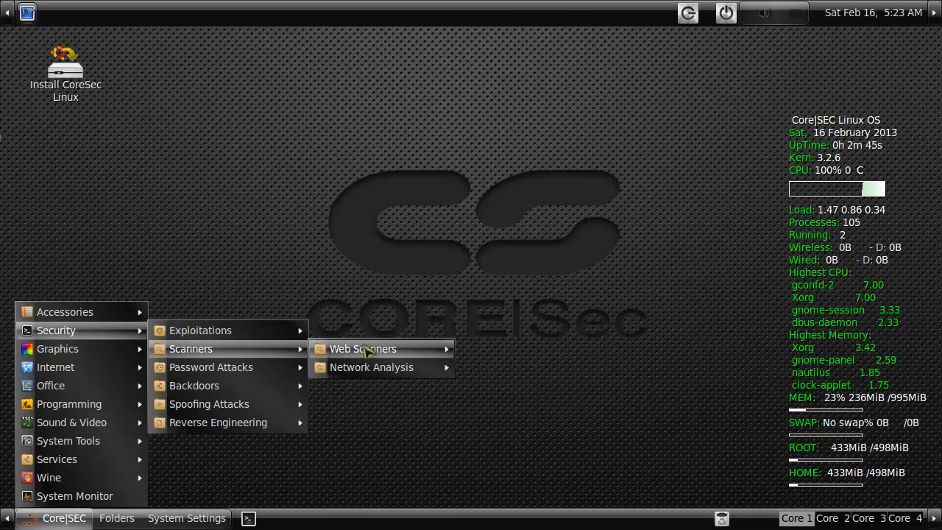
# - Expand the Web Scanners list, then the Network Analysis group of the Scanners menu
pyautogui.click(361, 347)
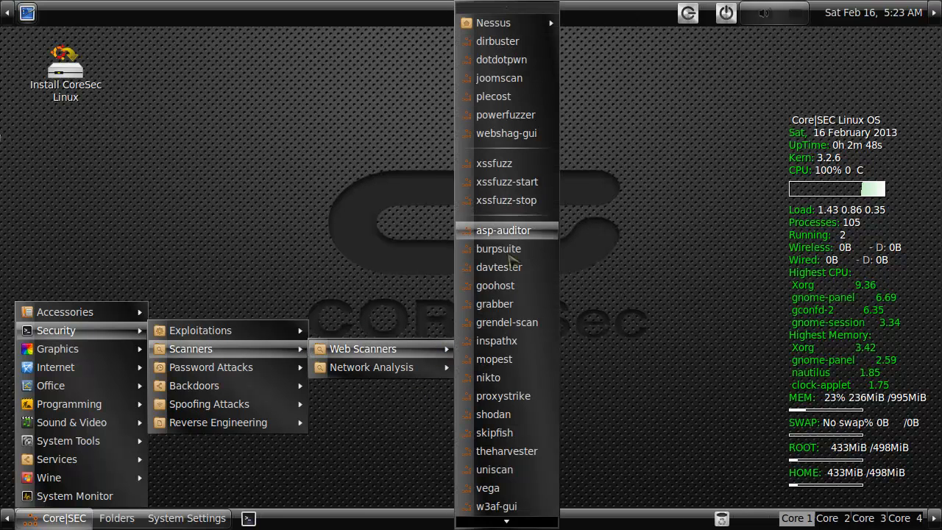
pyautogui.scroll(-3)
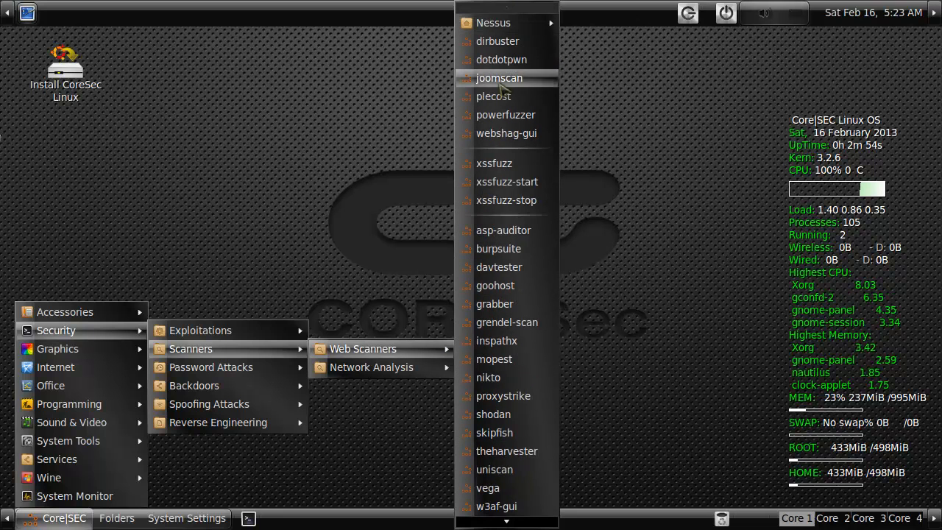
pyautogui.click(371, 367)
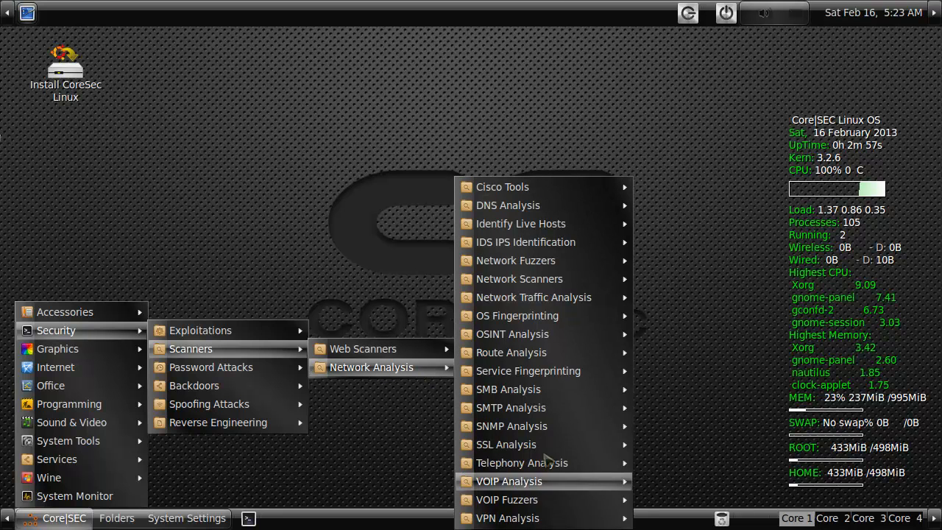
pyautogui.moveTo(430, 337)
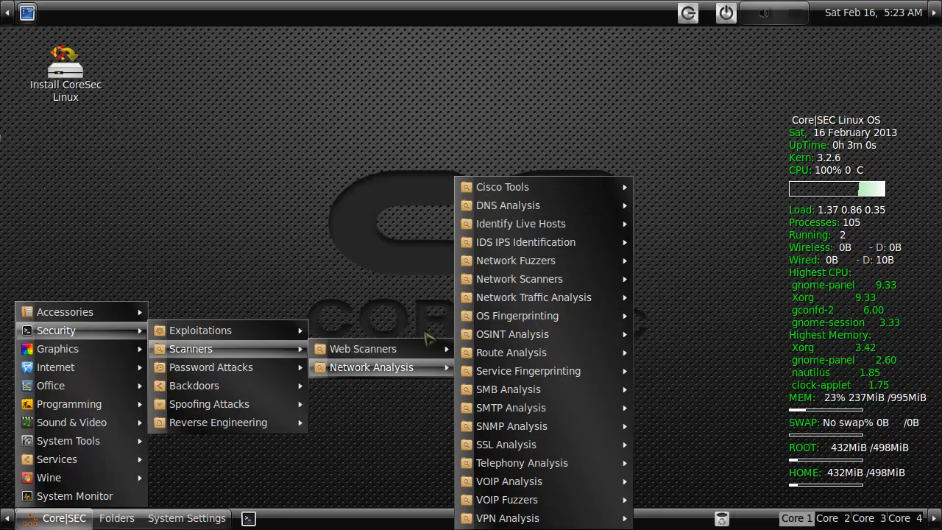
pyautogui.moveTo(536, 206)
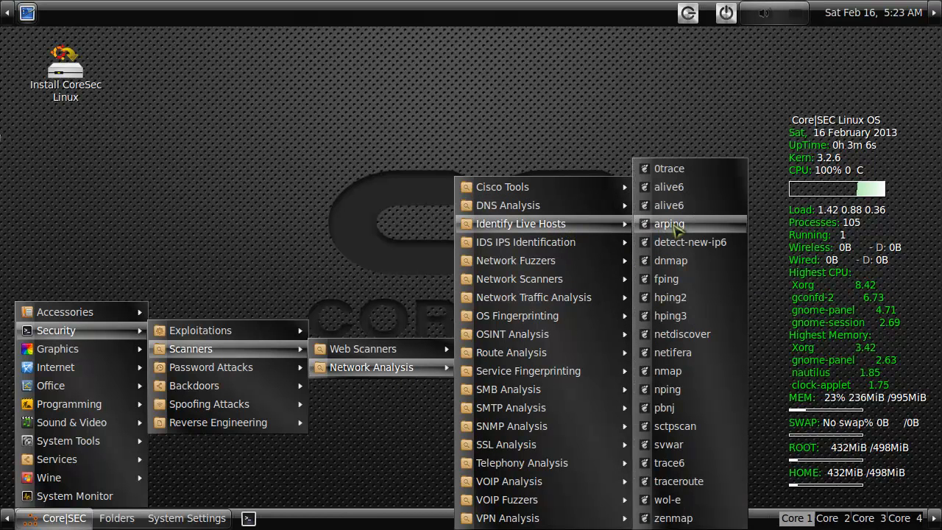
pyautogui.moveTo(681, 332)
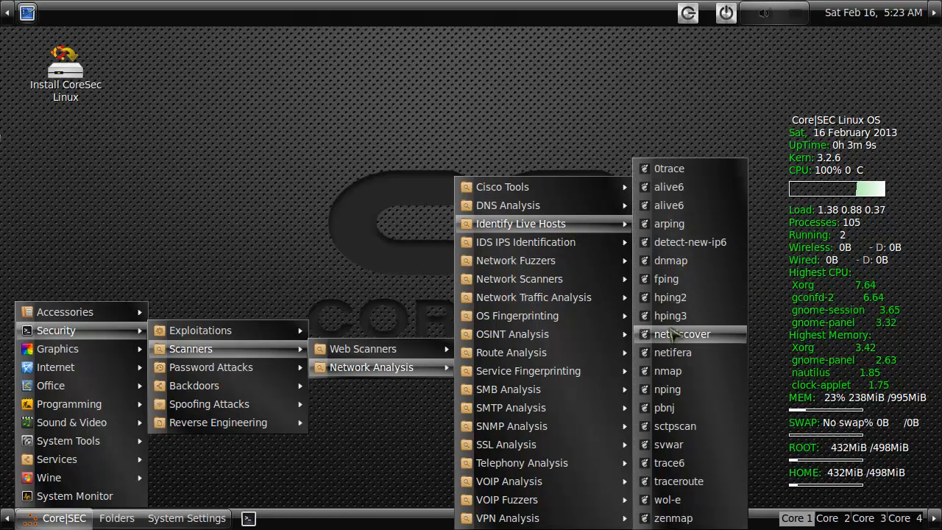
pyautogui.moveTo(666, 500)
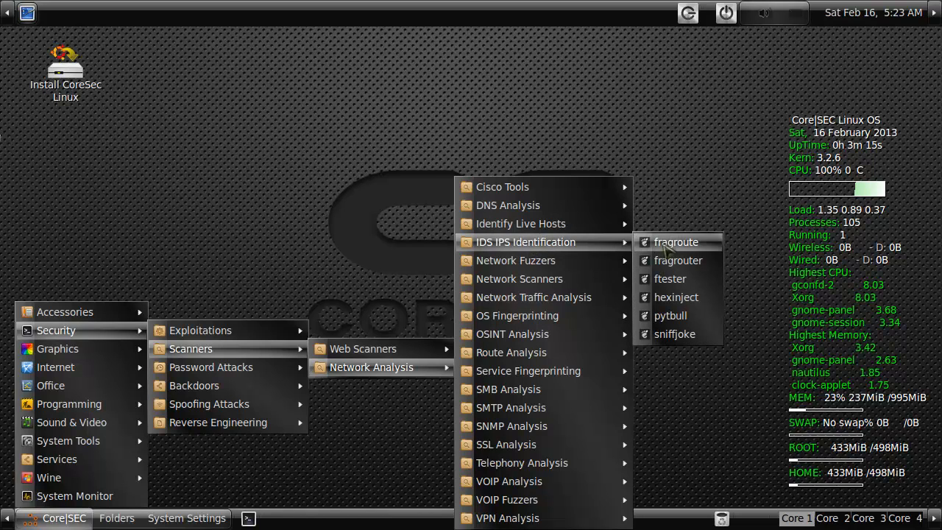
pyautogui.moveTo(669, 278)
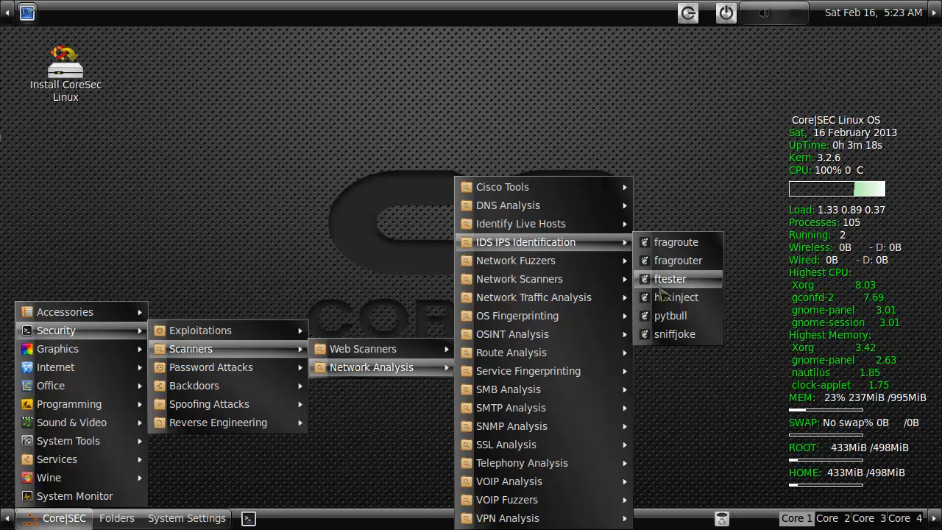
pyautogui.moveTo(514, 258)
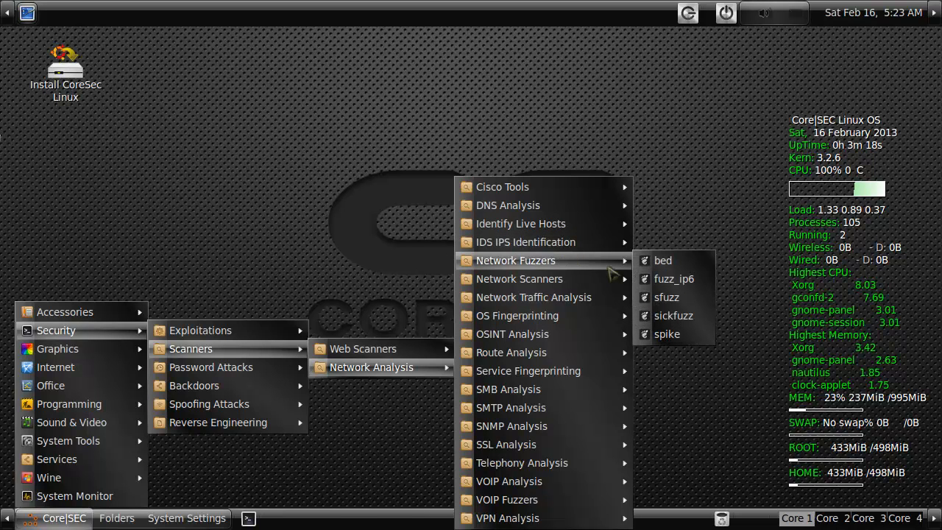
pyautogui.moveTo(665, 297)
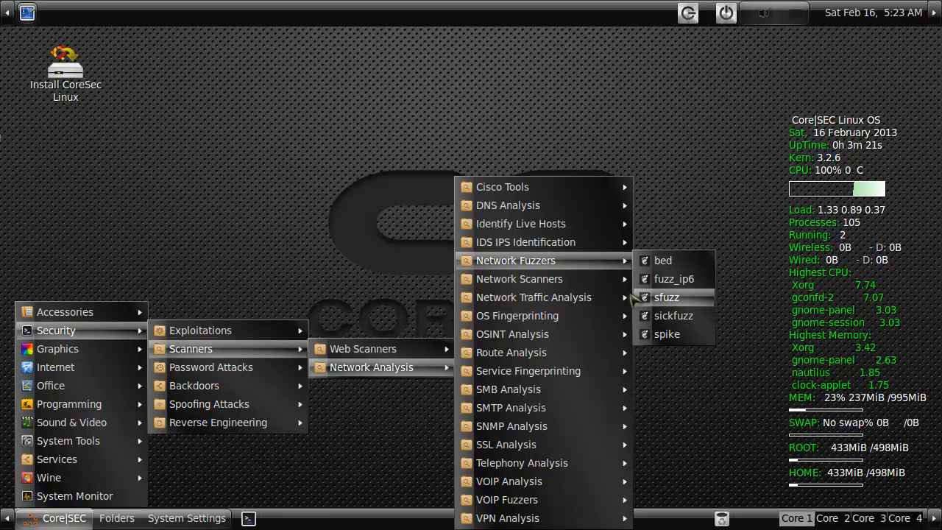
pyautogui.moveTo(518, 278)
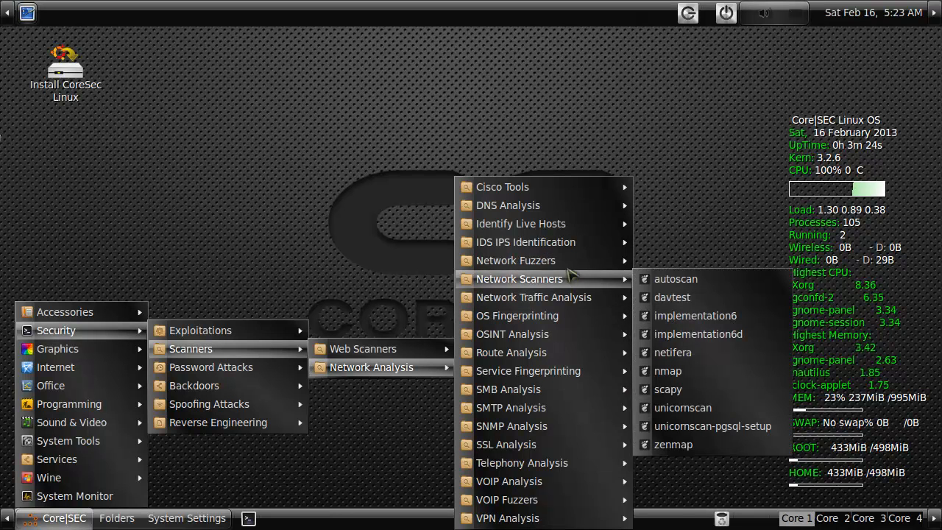
pyautogui.moveTo(673, 279)
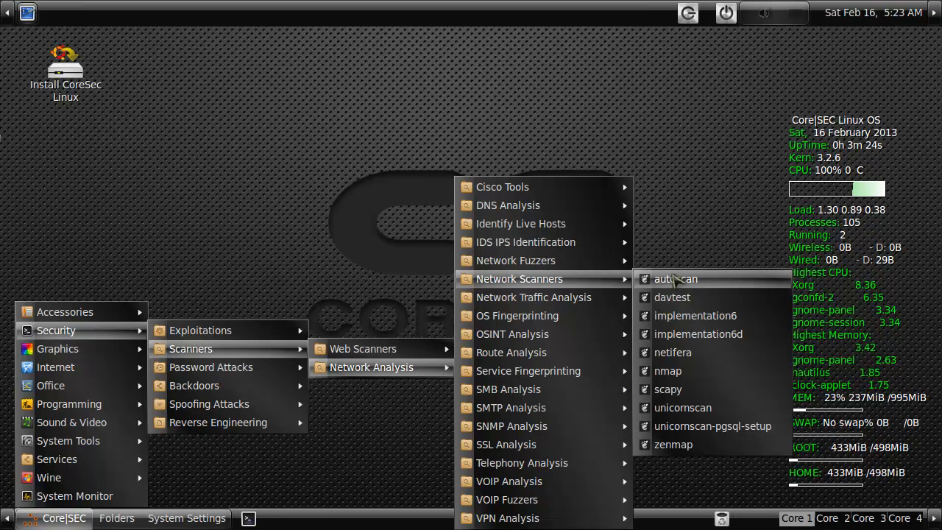
pyautogui.moveTo(692, 438)
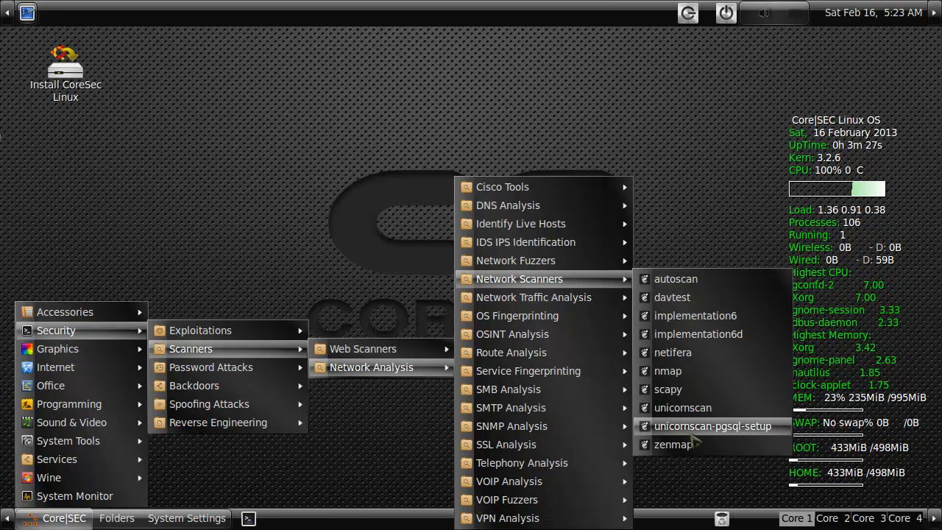
pyautogui.moveTo(671, 297)
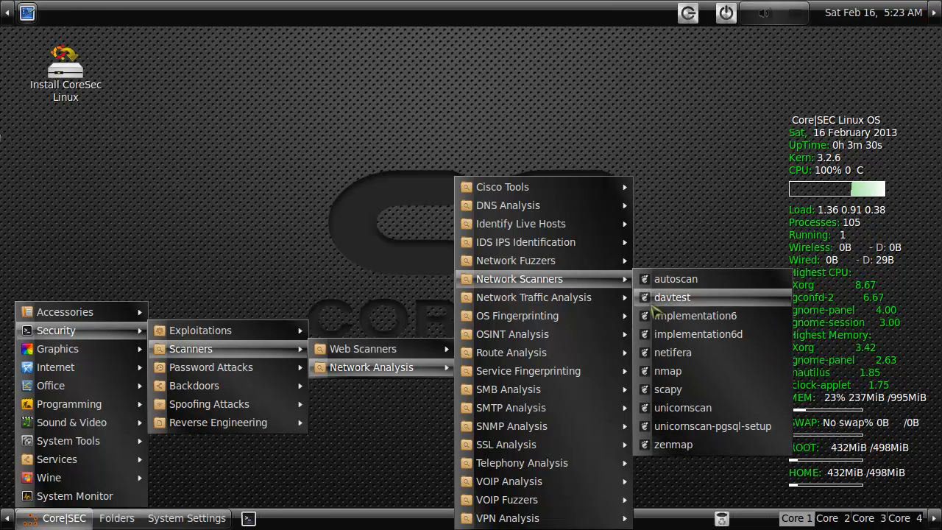
pyautogui.moveTo(533, 297)
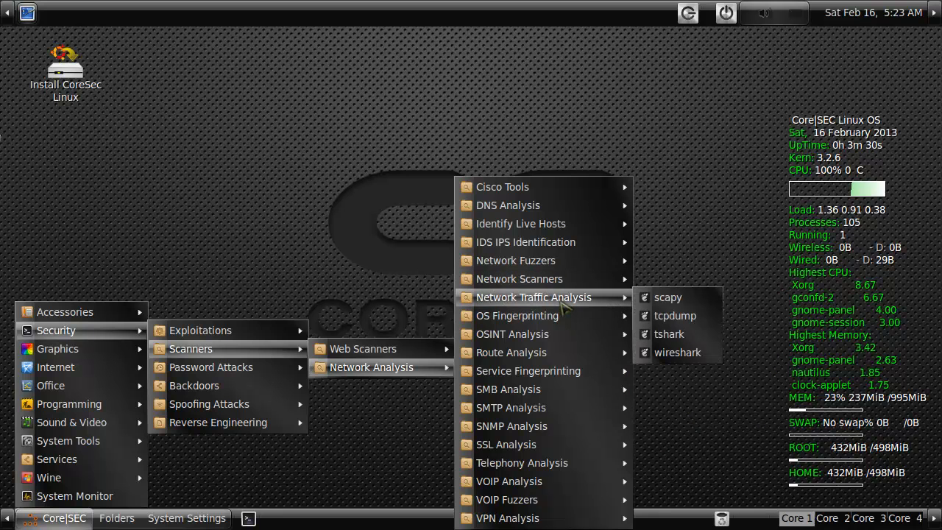
pyautogui.moveTo(516, 315)
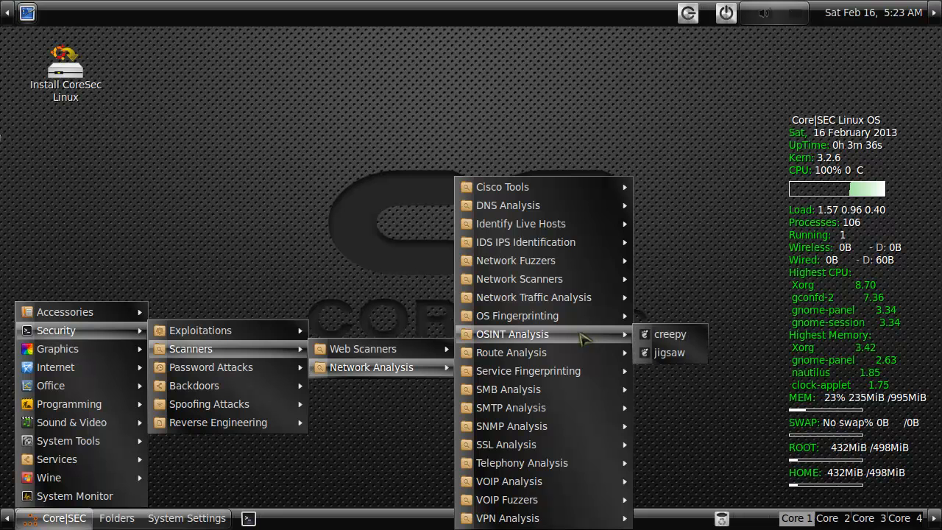
pyautogui.moveTo(669, 353)
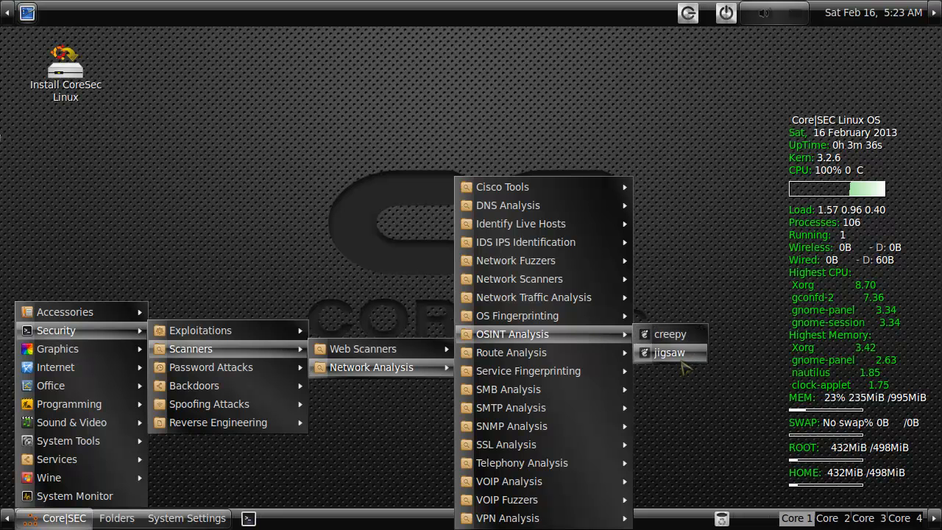
pyautogui.moveTo(510, 352)
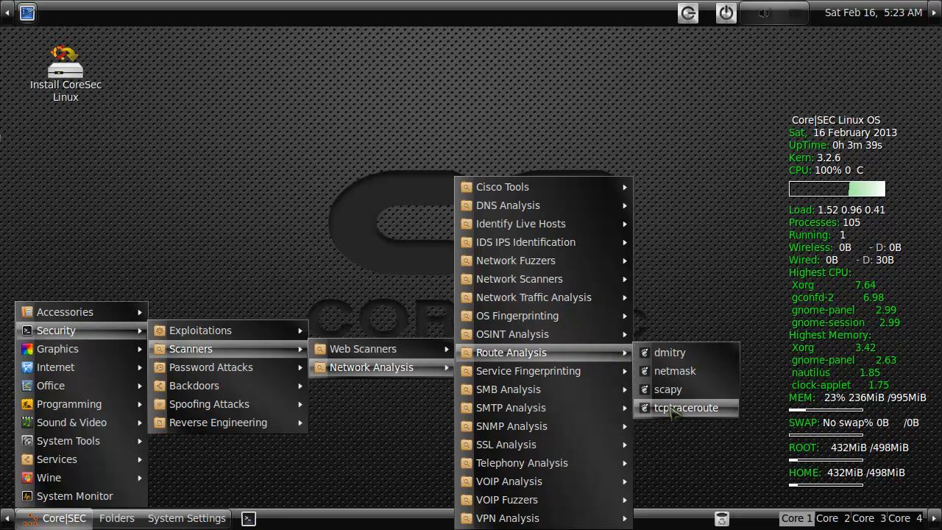
pyautogui.moveTo(674, 371)
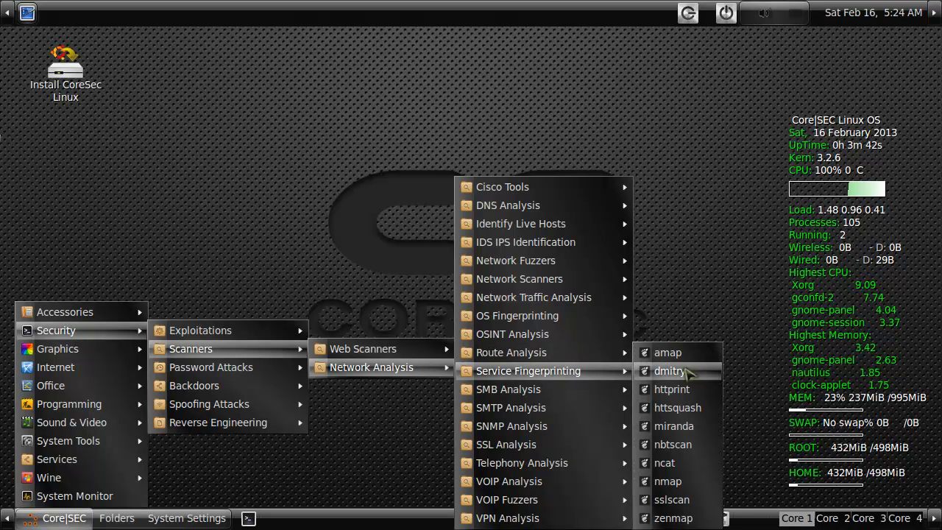
pyautogui.moveTo(667, 353)
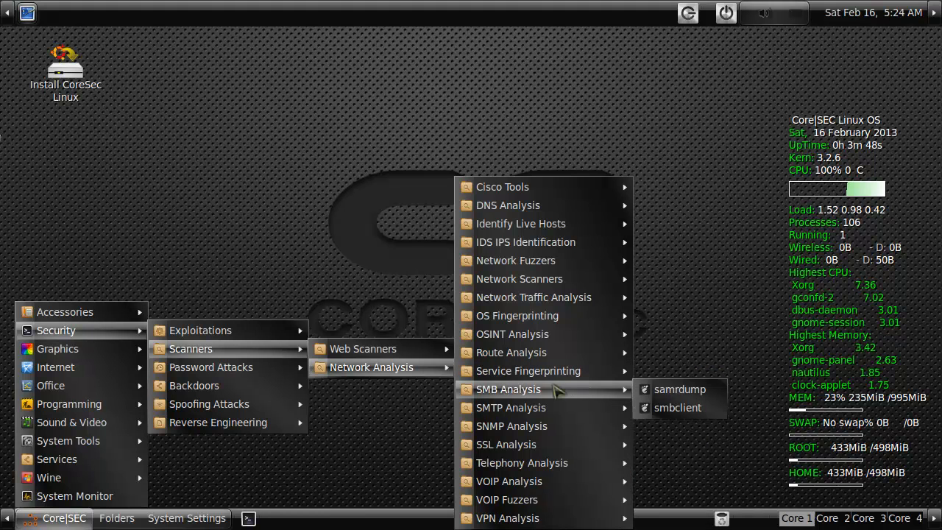
pyautogui.moveTo(510, 408)
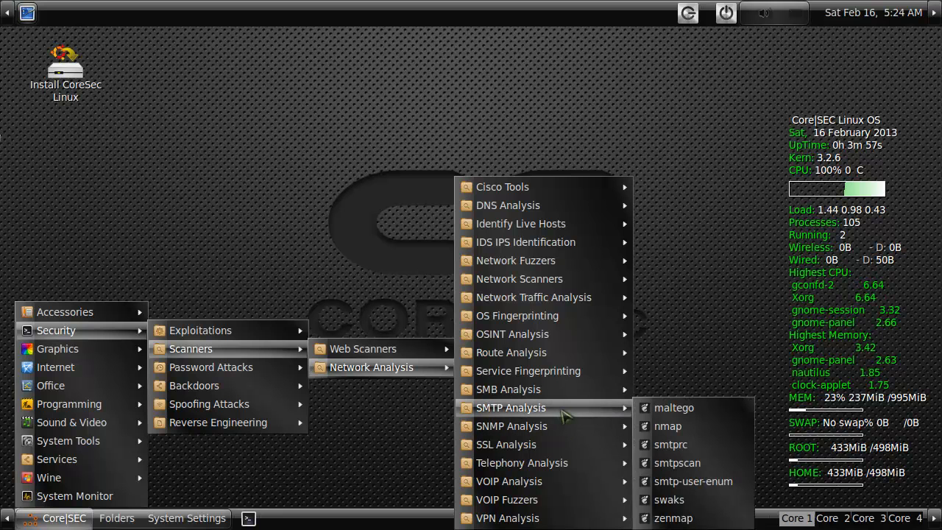
pyautogui.moveTo(576, 435)
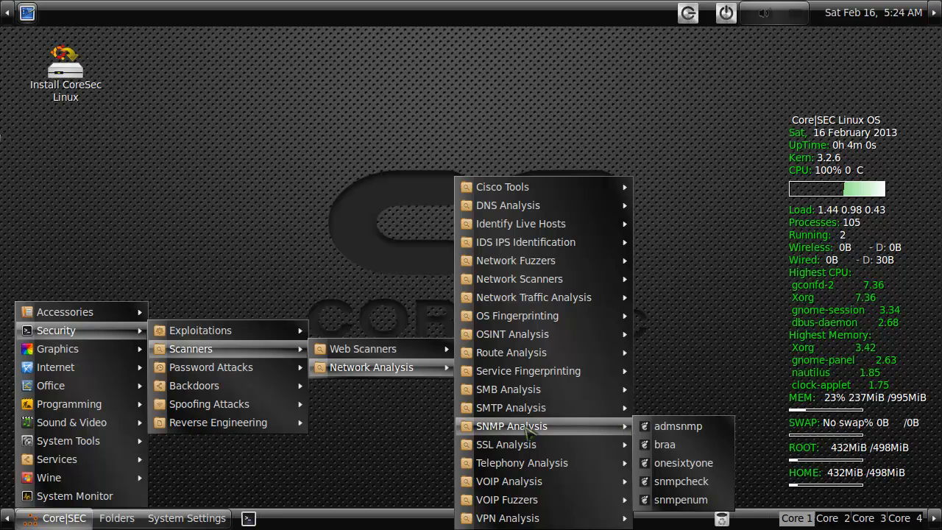
pyautogui.moveTo(679, 480)
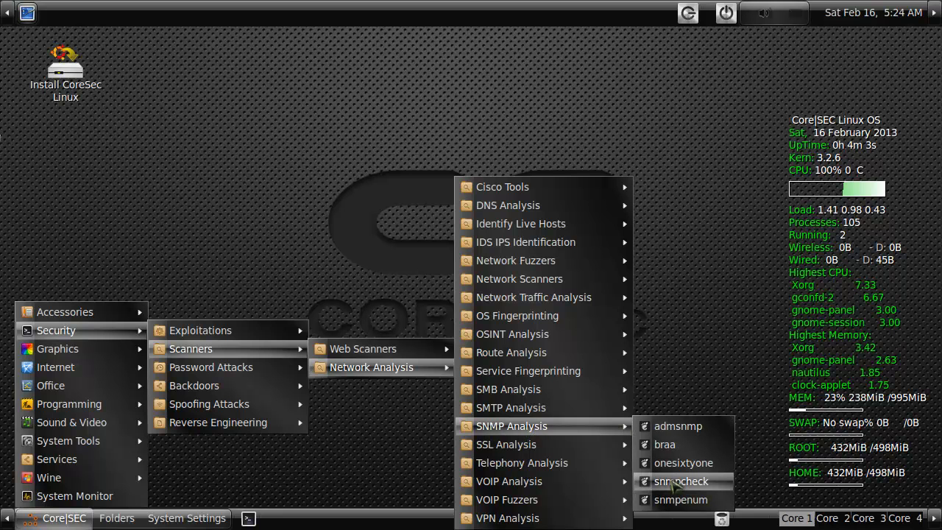
pyautogui.moveTo(677, 425)
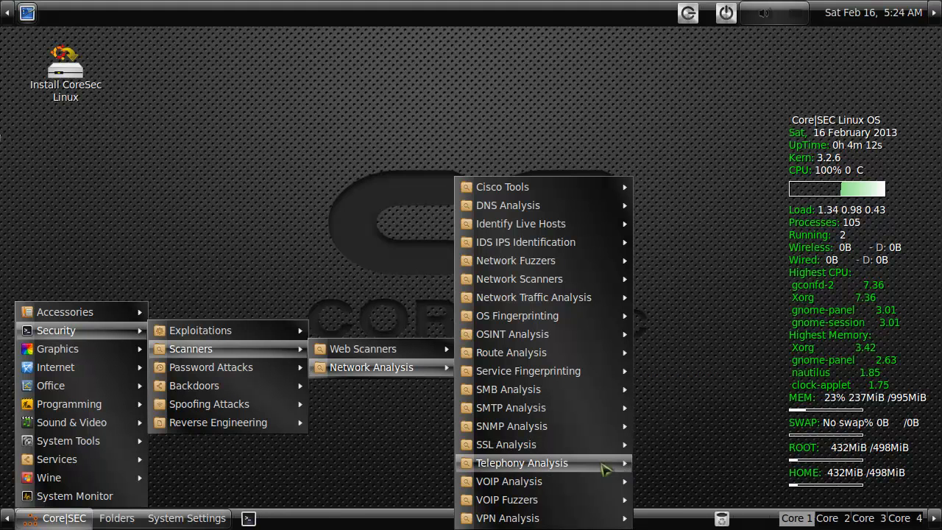
pyautogui.moveTo(520, 462)
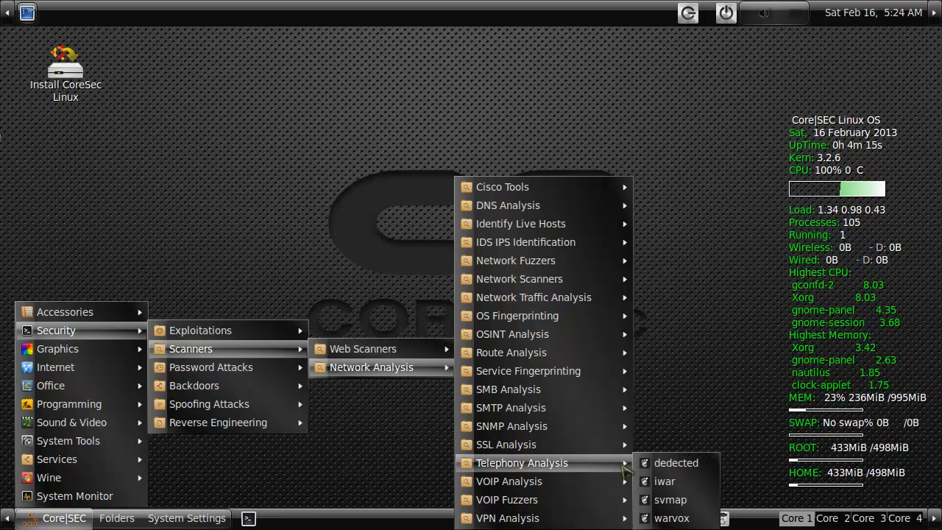
pyautogui.moveTo(508, 479)
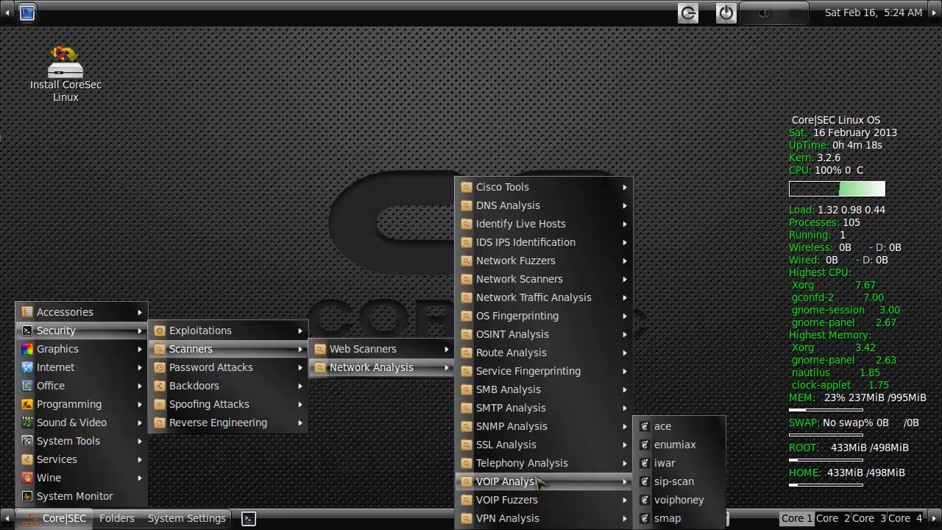
pyautogui.moveTo(550, 486)
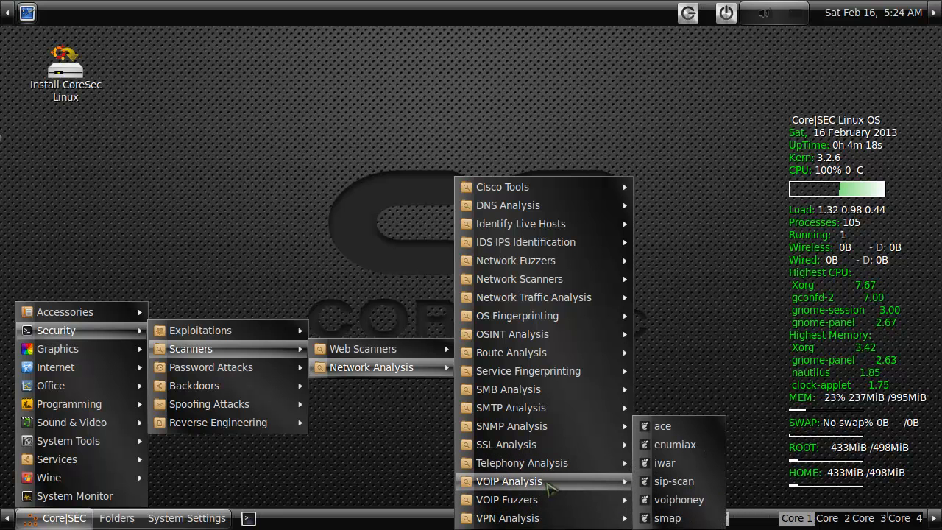
pyautogui.moveTo(508, 518)
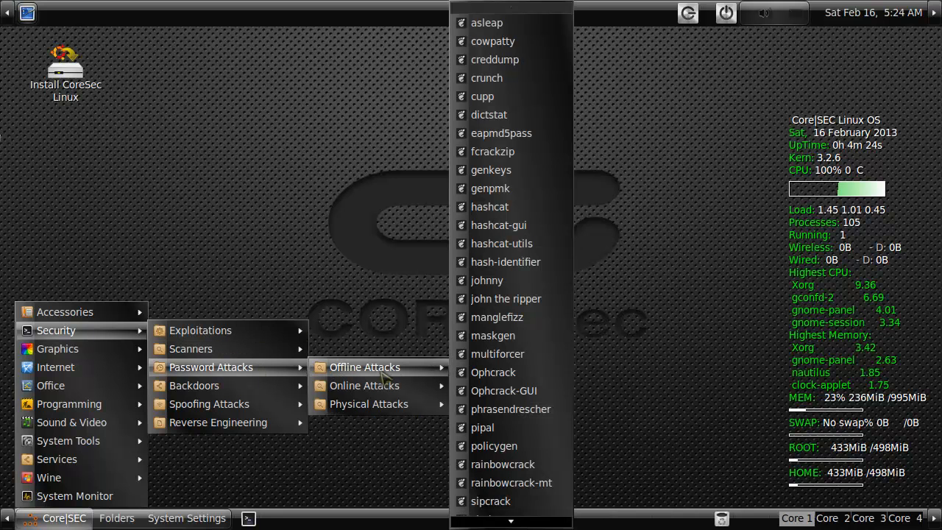
pyautogui.moveTo(497, 225)
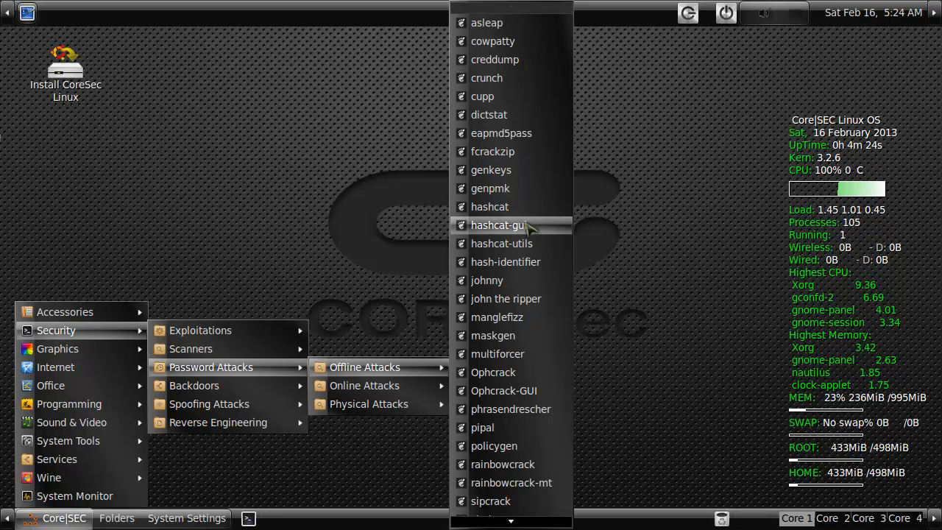
# - Scroll the Offline Attacks list down to sipdump, statsprocessor, truecrack and twofi
pyautogui.scroll(-3)
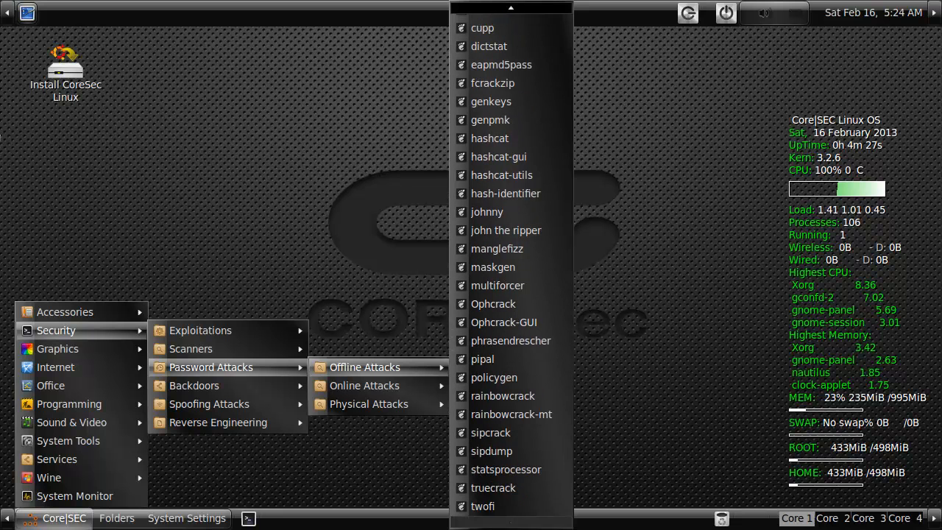
pyautogui.moveTo(488, 138)
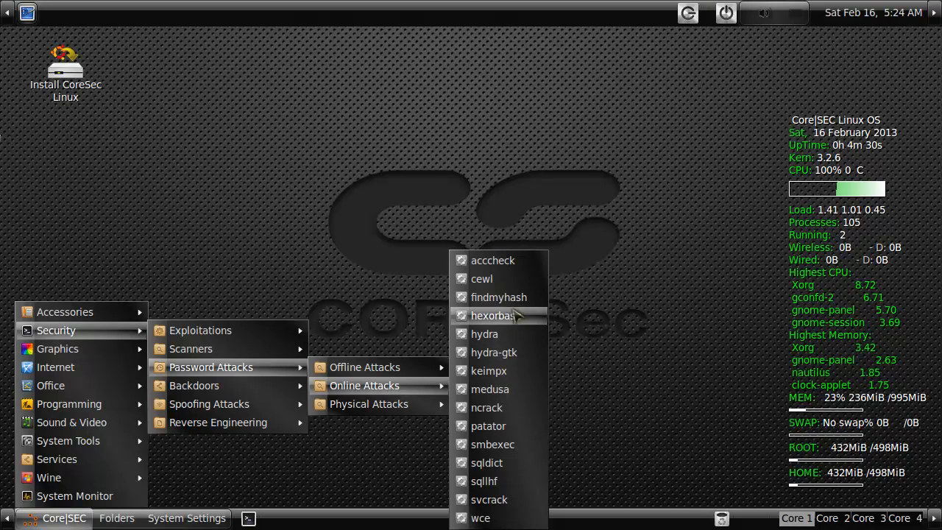
pyautogui.moveTo(488, 426)
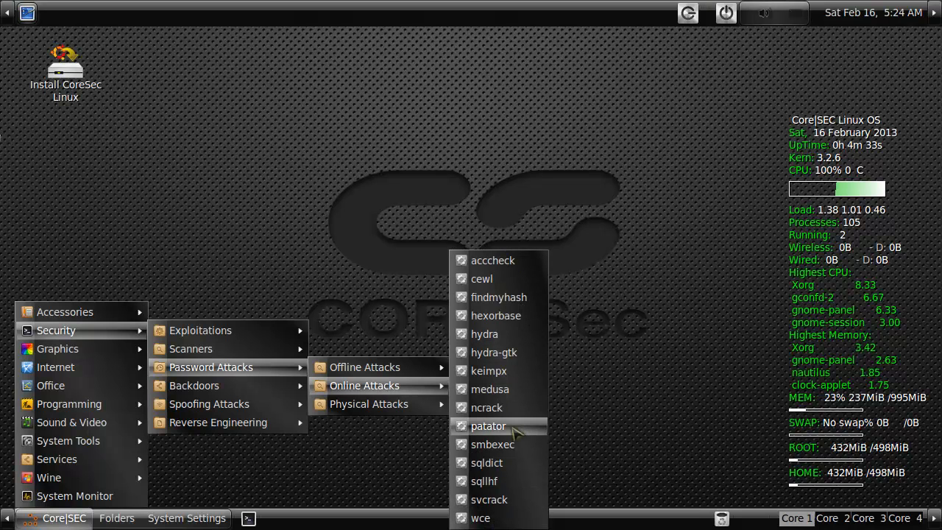
pyautogui.moveTo(496, 315)
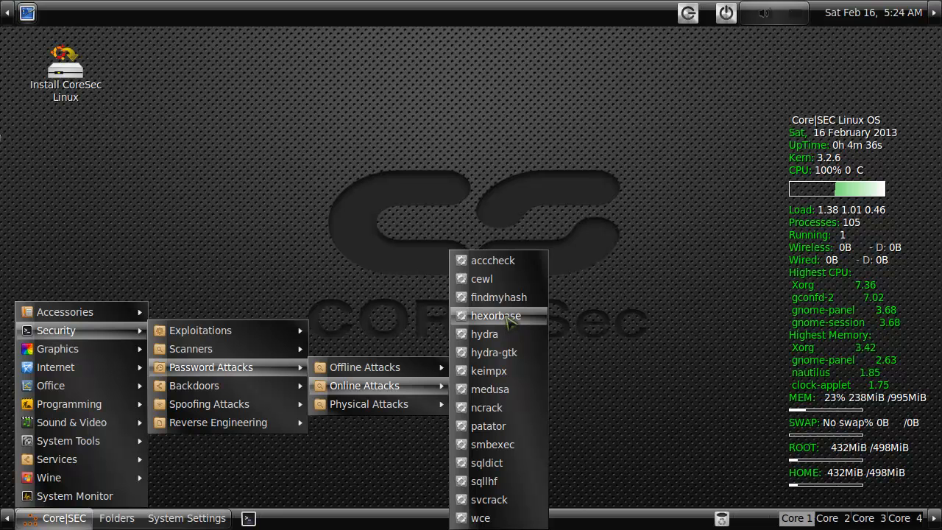
pyautogui.moveTo(489, 389)
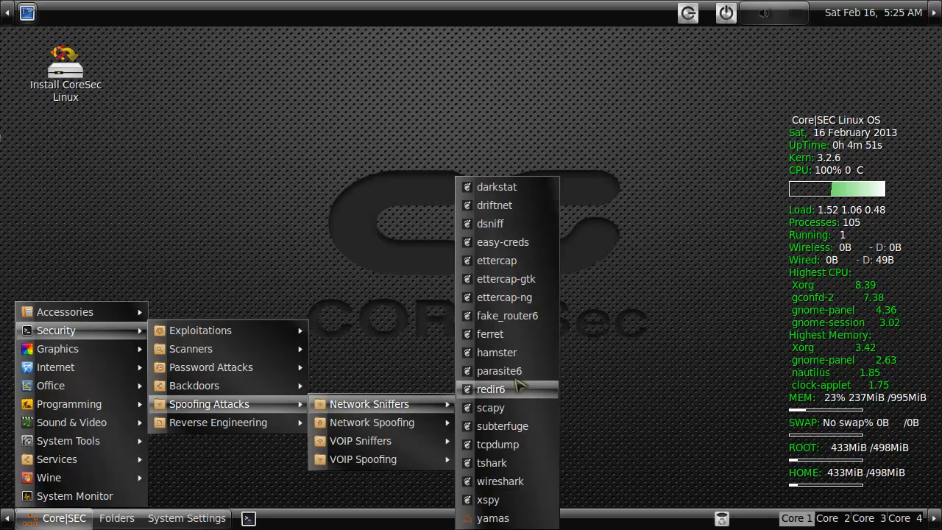
pyautogui.moveTo(506, 315)
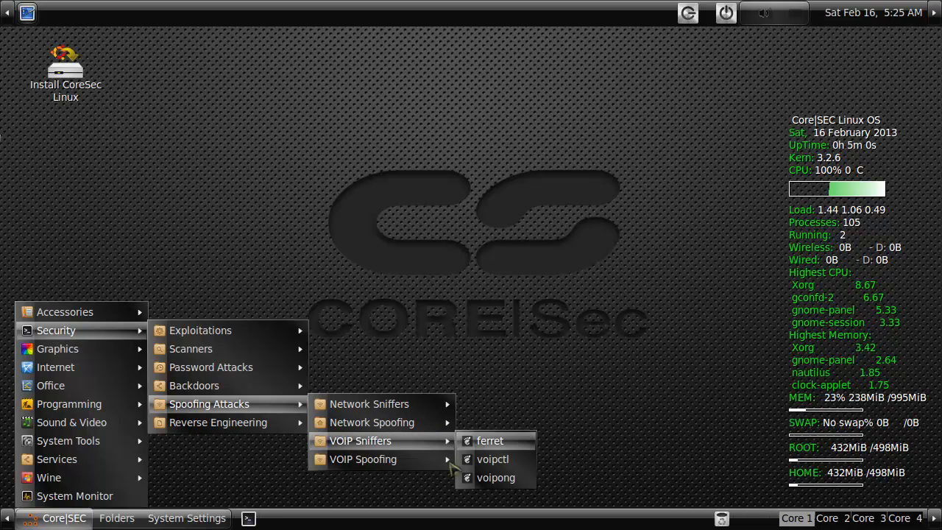
pyautogui.moveTo(218, 422)
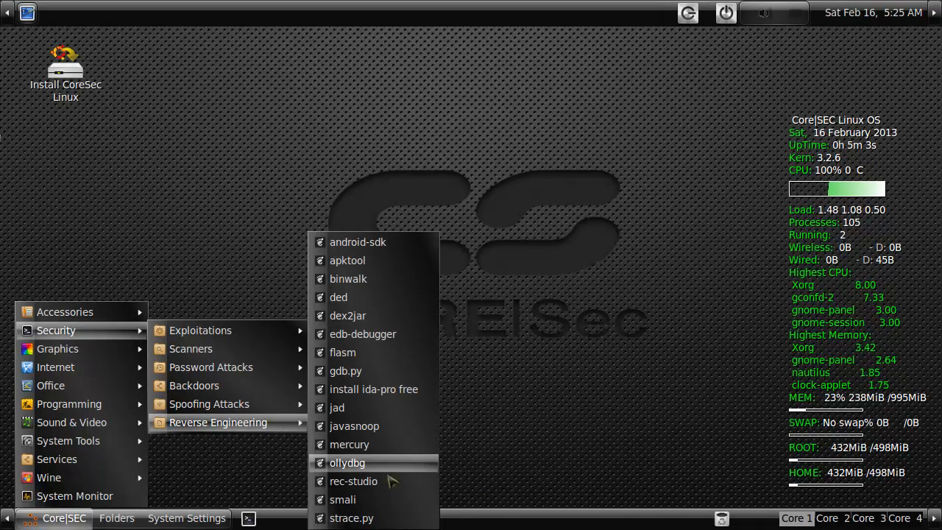
pyautogui.moveTo(374, 389)
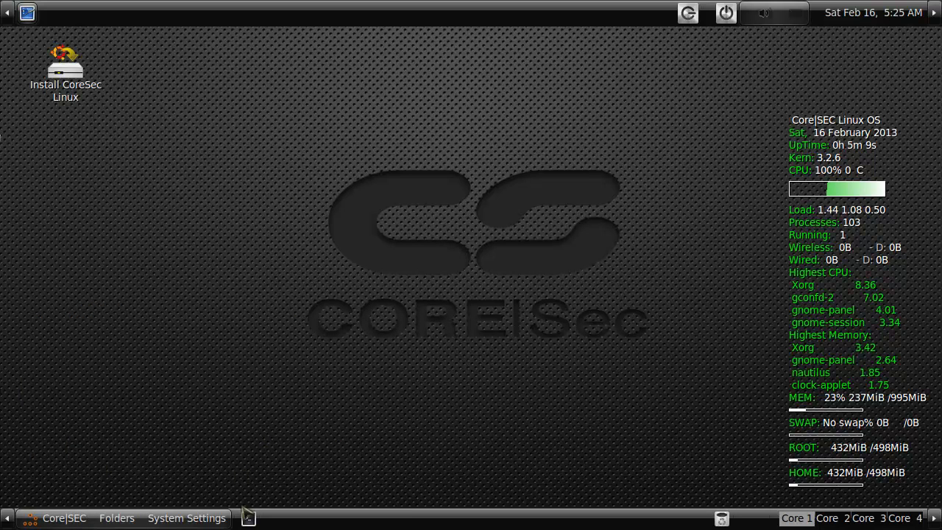
# - Launch a terminal and set the teal abstract image as the desktop wallpaper
pyautogui.click(247, 518)
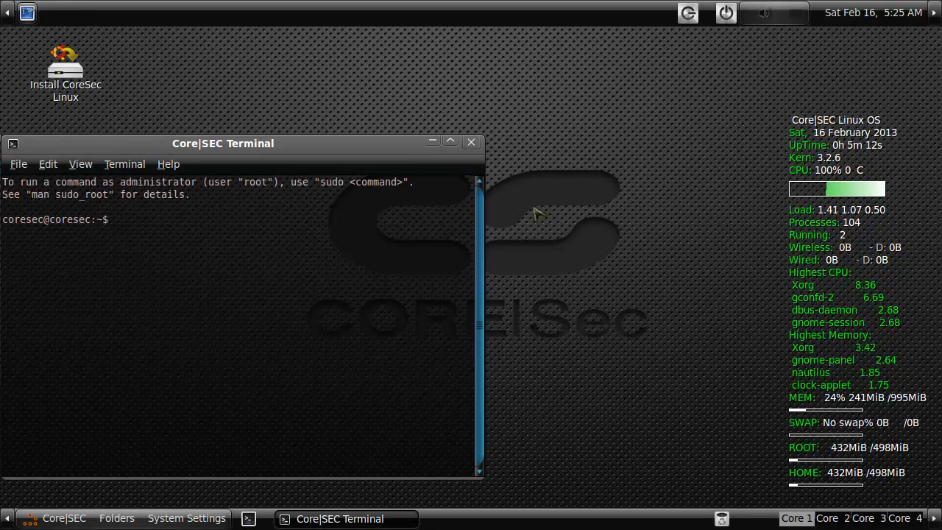
pyautogui.moveTo(591, 358)
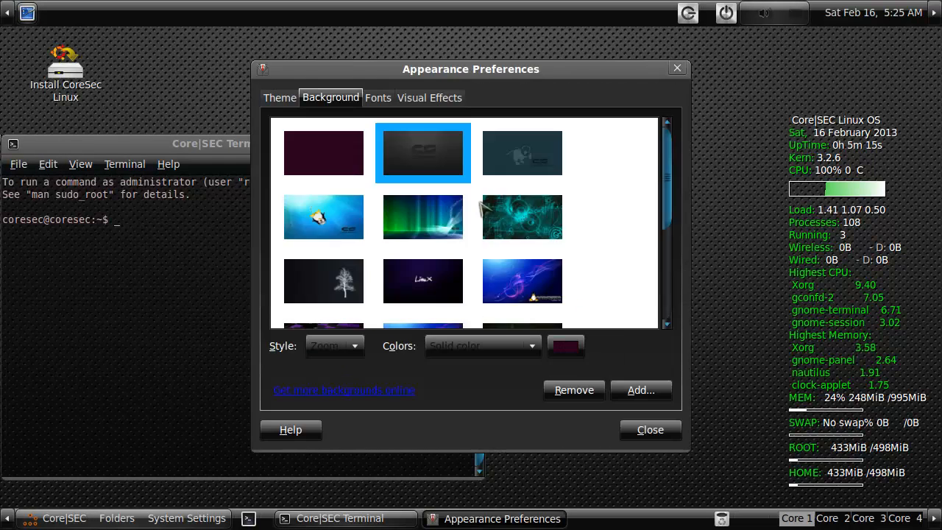
pyautogui.click(649, 430)
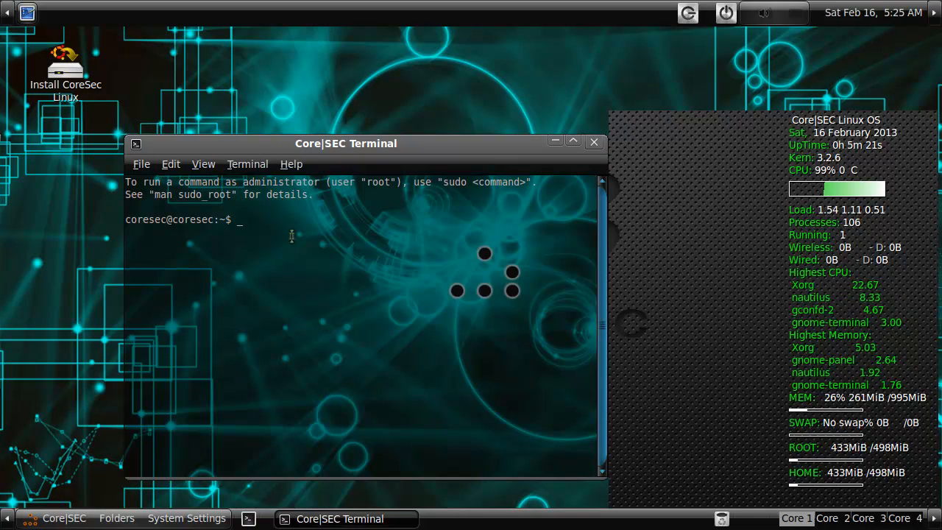
# - Run gnome-about to show the GNOME 2.30.2 about dialog, close it, then enter metacity
pyautogui.write('gnome-about')
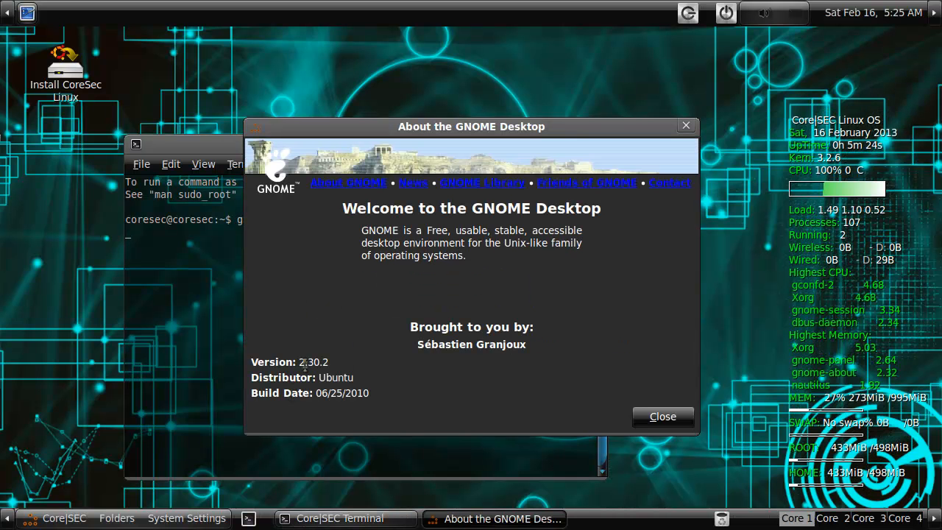
pyautogui.click(662, 415)
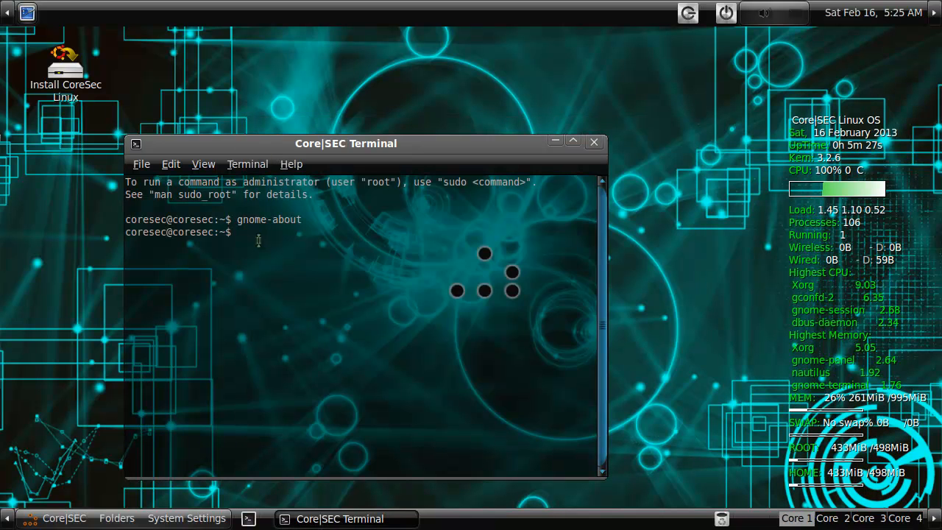
pyautogui.write('metacity')
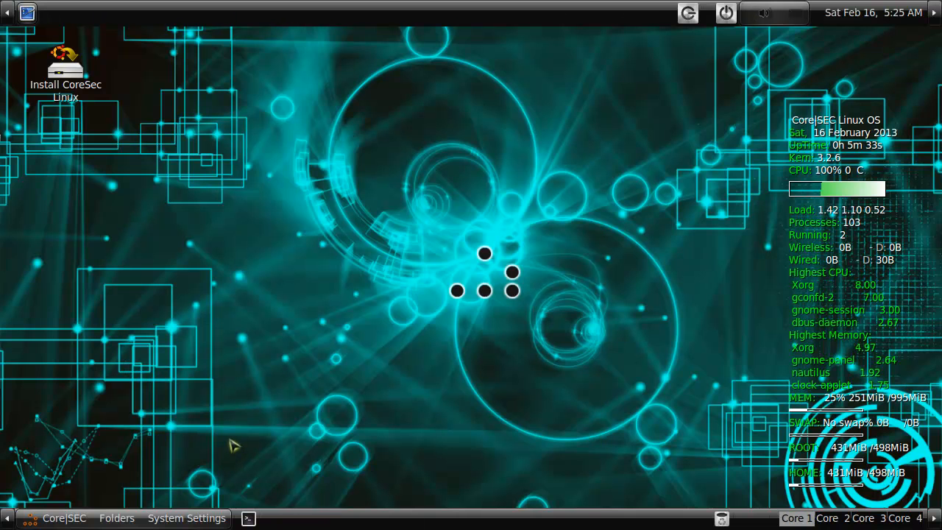
pyautogui.moveTo(412, 324)
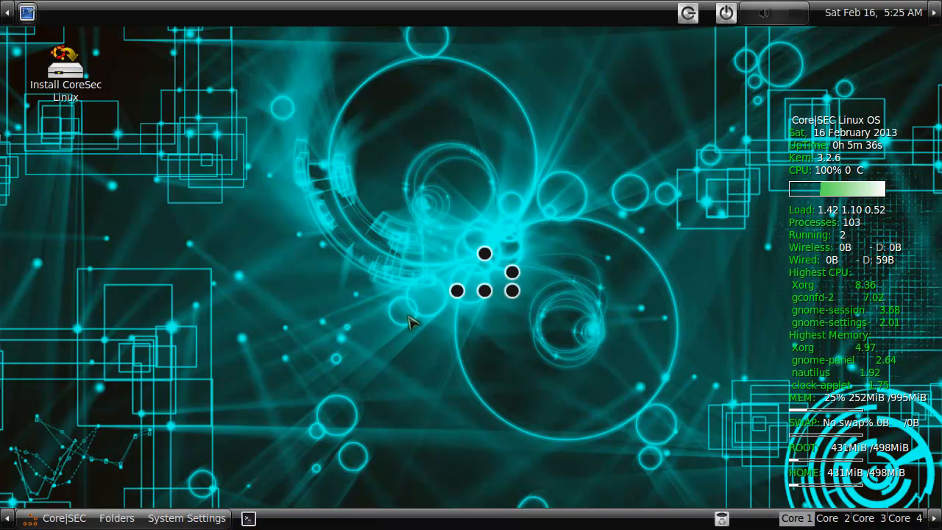
pyautogui.moveTo(365, 303)
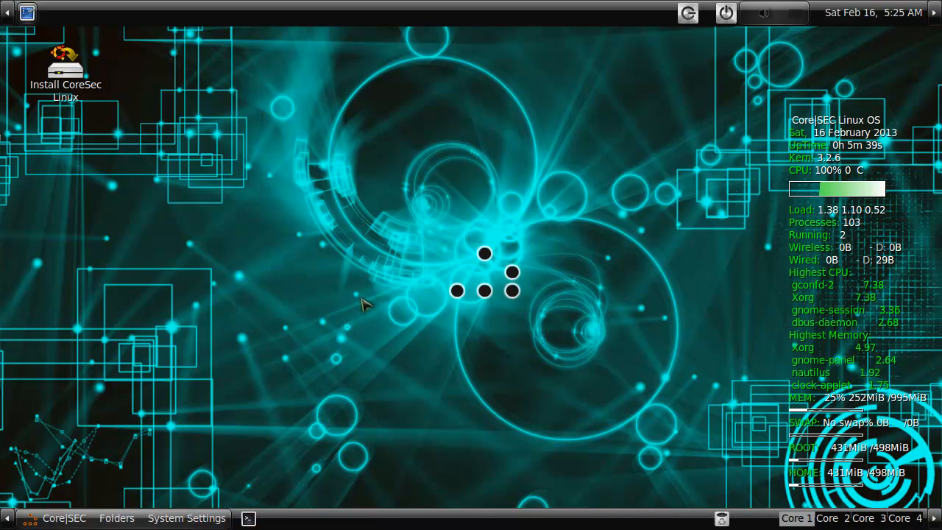